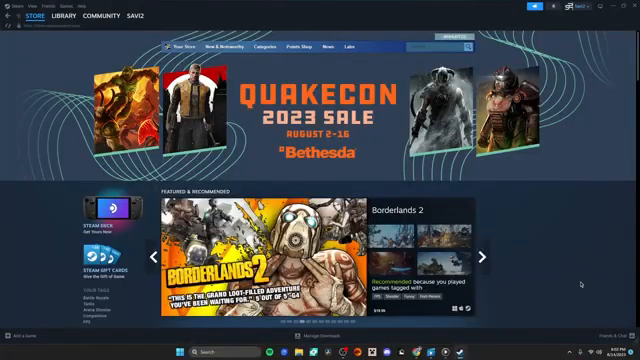
Open the Steam client menu in the top-left corner
left_click(14, 9)
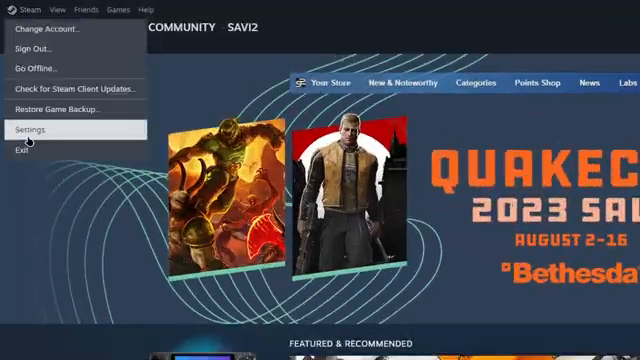
Open Steam Settings on the Remote Play page, showing Remote Play enabled
left_click(30, 129)
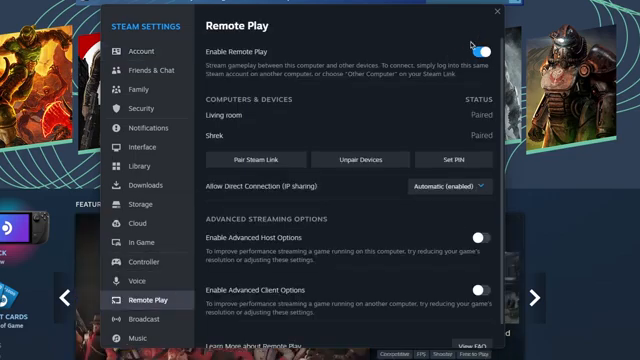
mouse_move(200, 117)
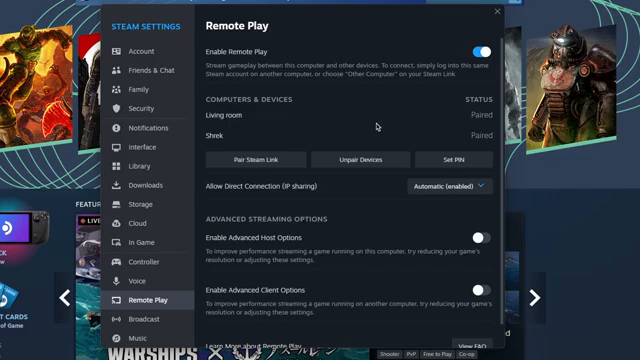
mouse_move(471, 110)
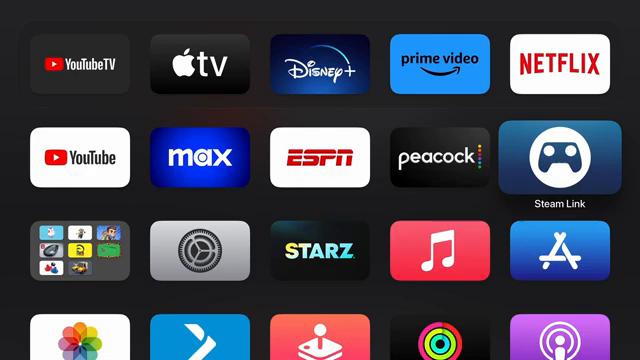
mouse_move(577, 258)
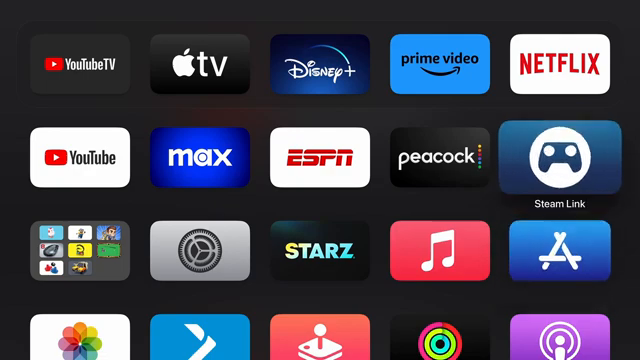
Launch Steam Link from the Apple TV home screen
left_click(560, 157)
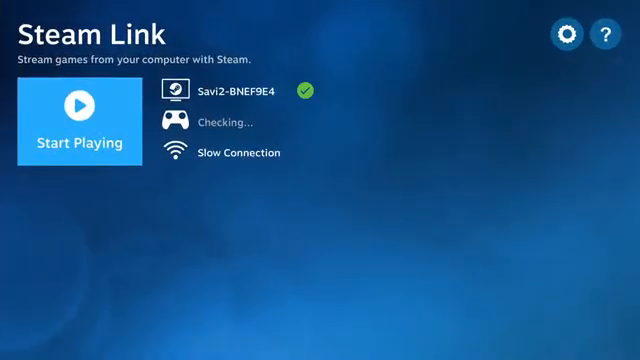